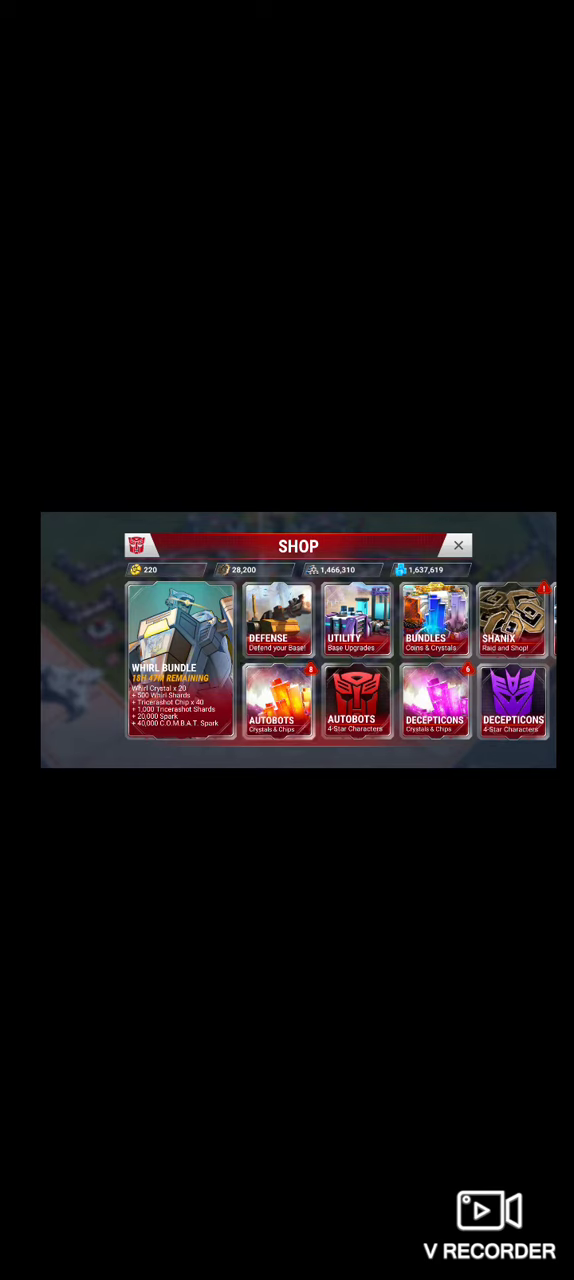
# Step: Buy the 5 Star C.O.M.B.A.T. Chip from the Autobot Crystals & Chips shop section
pyautogui.click(356, 715)
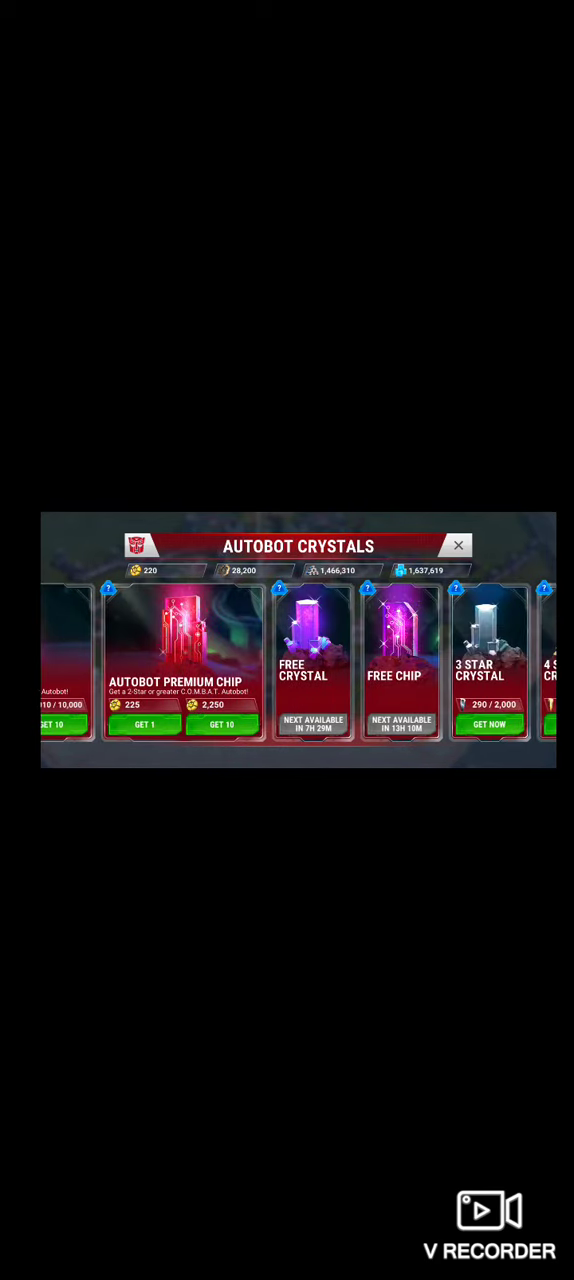
pyautogui.hscroll(-3)
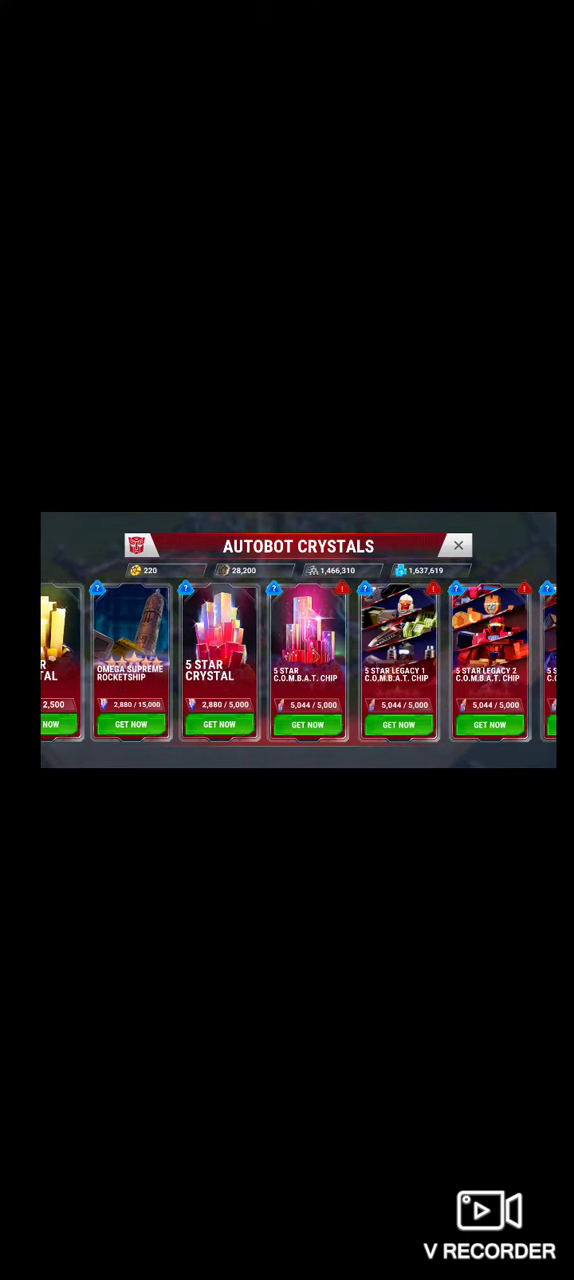
pyautogui.click(308, 724)
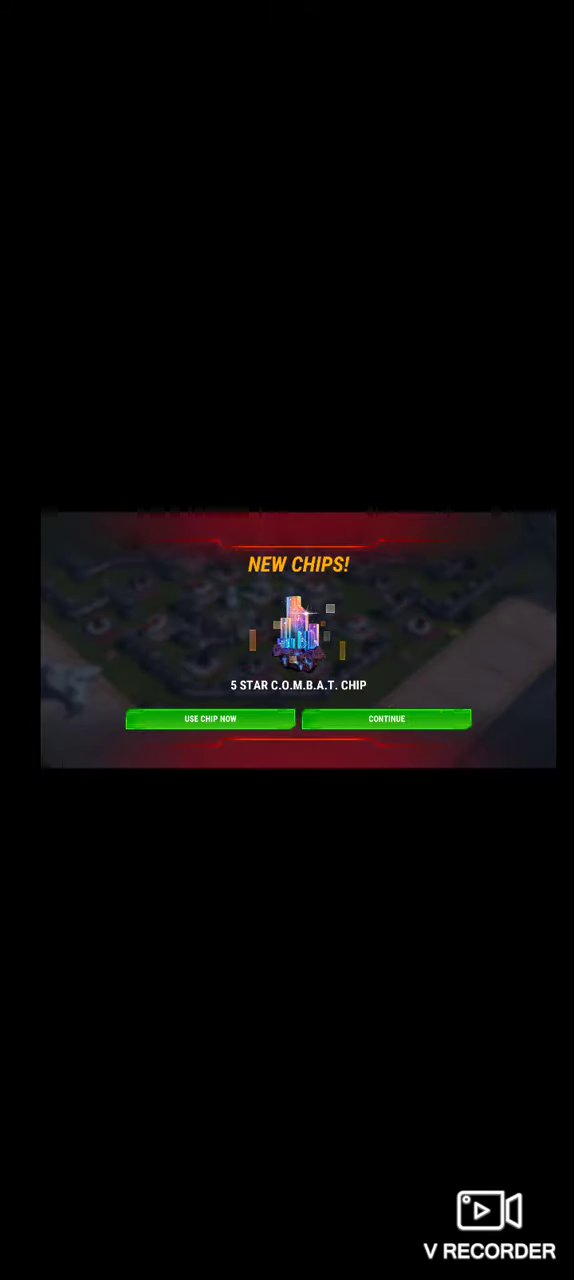
# Step: Open the new 5 Star C.O.M.B.A.T. Chip in the Space Bridge and accept Incendiary Barrage MK 3
pyautogui.click(386, 719)
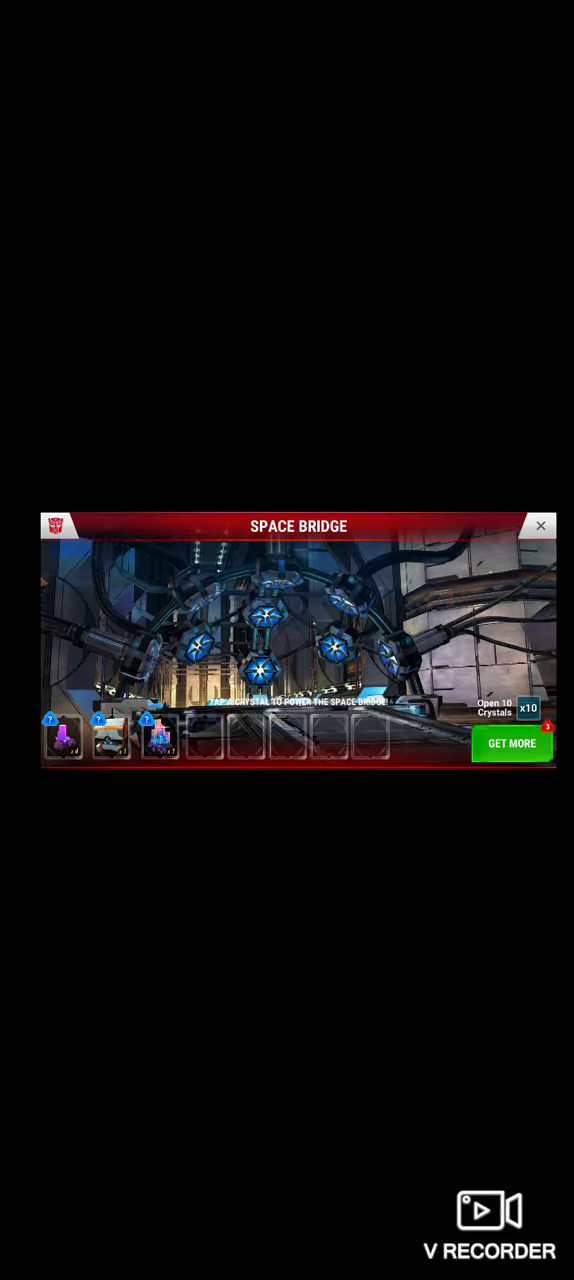
pyautogui.click(541, 525)
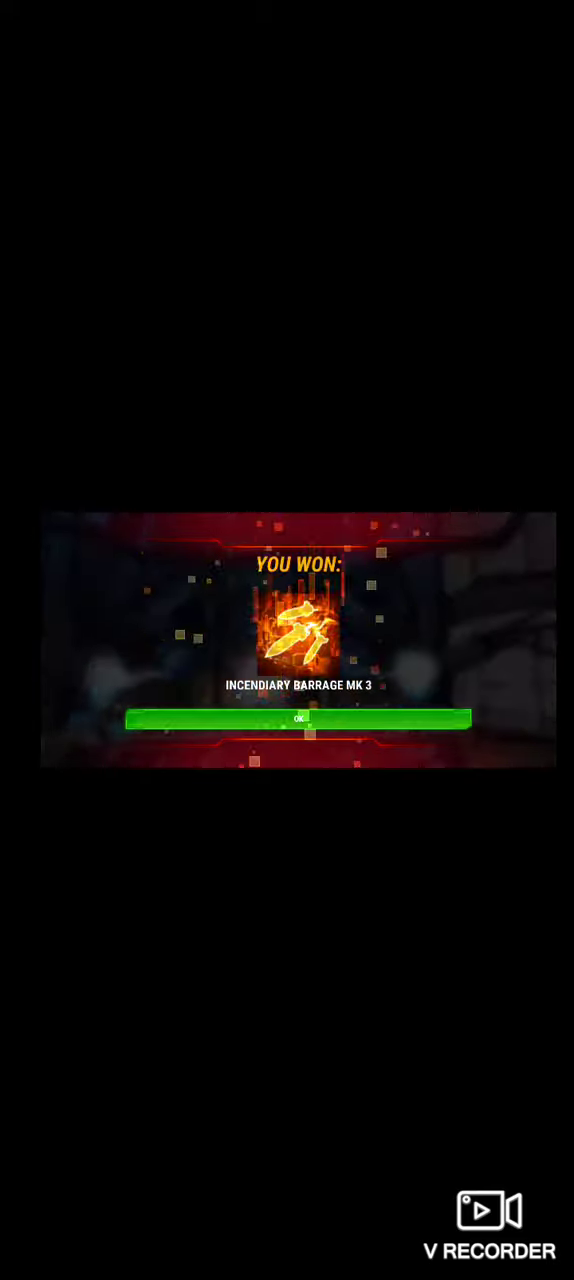
pyautogui.click(299, 719)
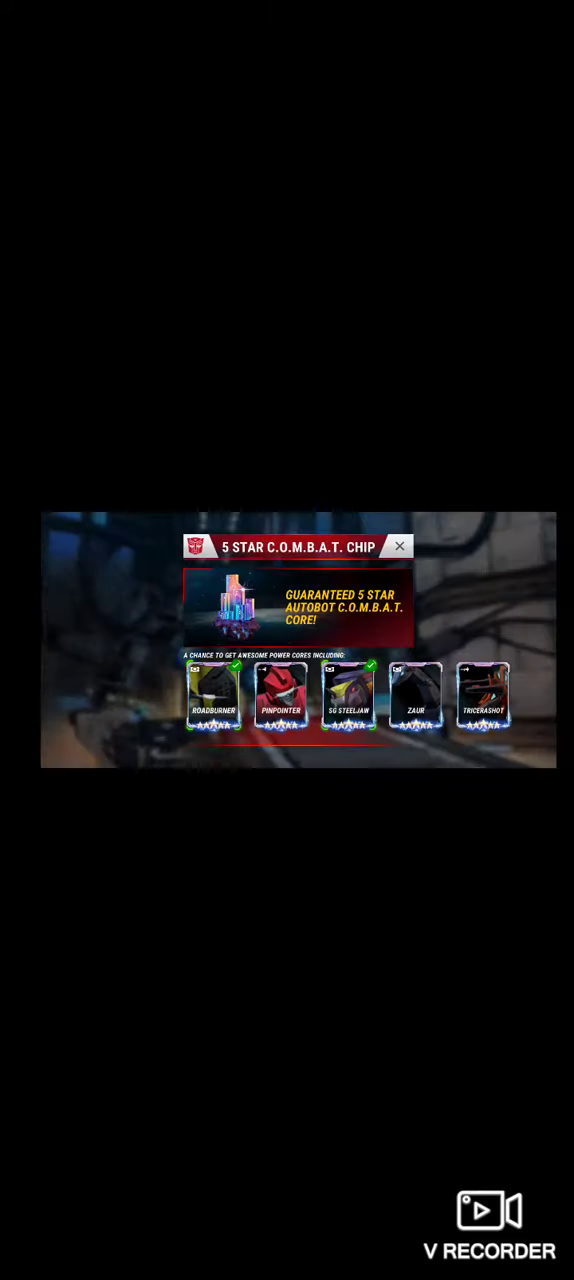